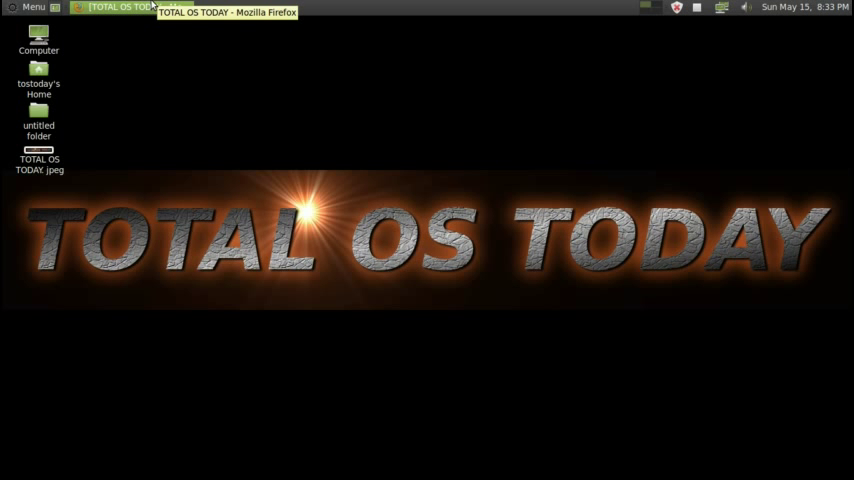
- Reach the Total OS Today forum and load the 'Safely Delete Linux Mint Inside Windows 7' topic
{"action": "left_click", "coordinate": [118, 12]}
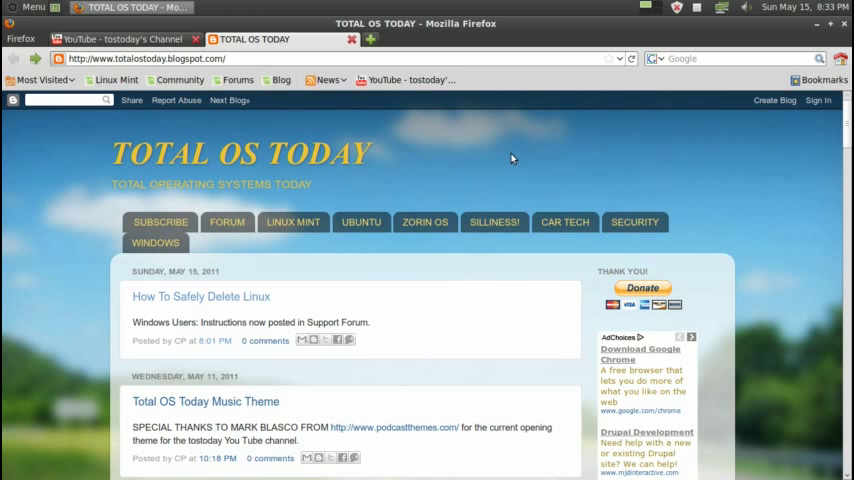
{"action": "mouse_move", "coordinate": [228, 220]}
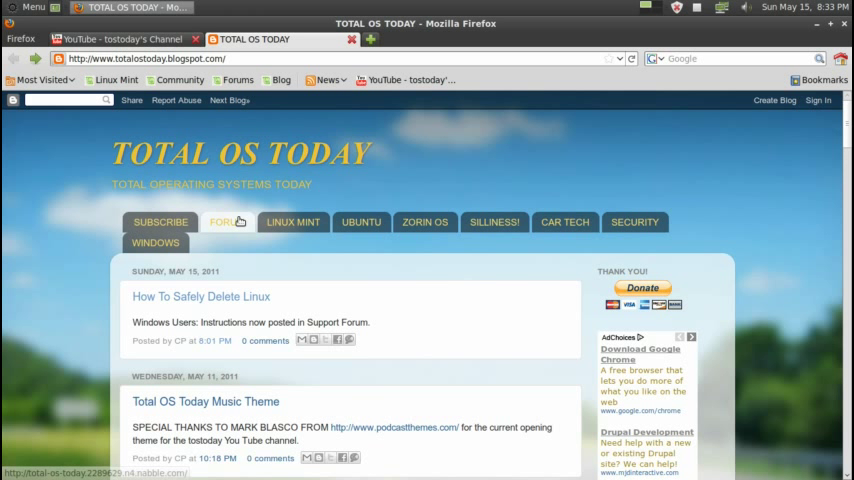
{"action": "left_click", "coordinate": [226, 222]}
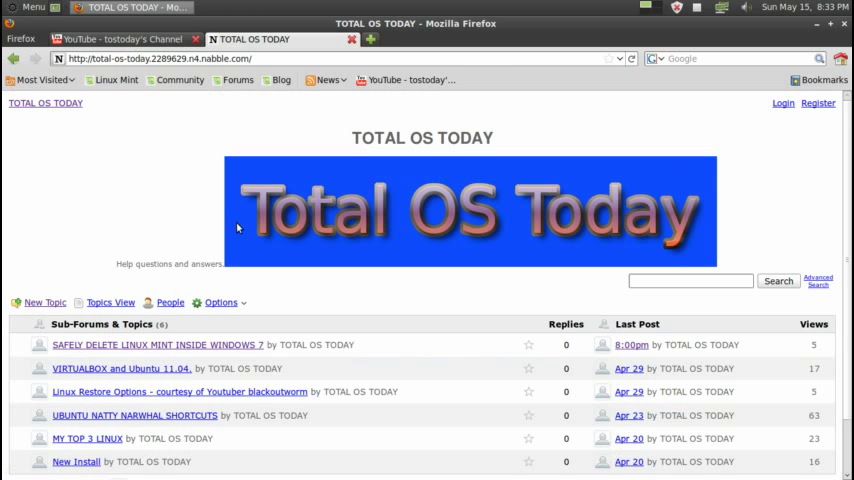
{"action": "mouse_move", "coordinate": [224, 356]}
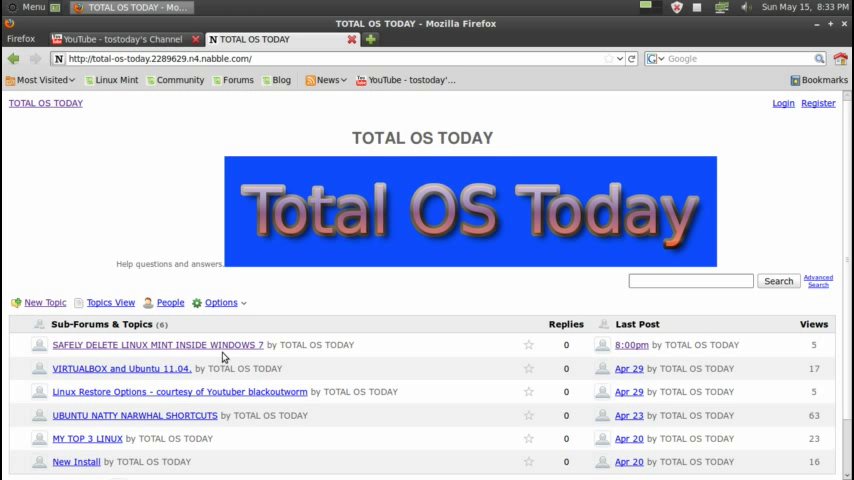
{"action": "left_click", "coordinate": [158, 344]}
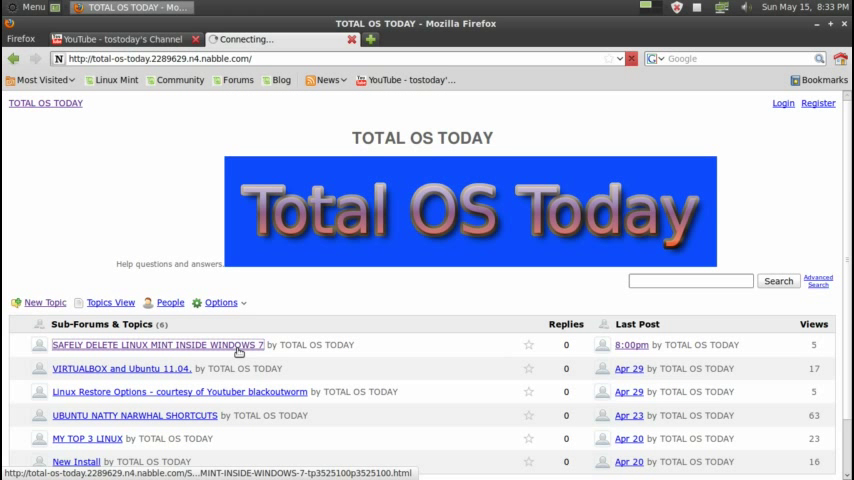
{"action": "left_click", "coordinate": [156, 344]}
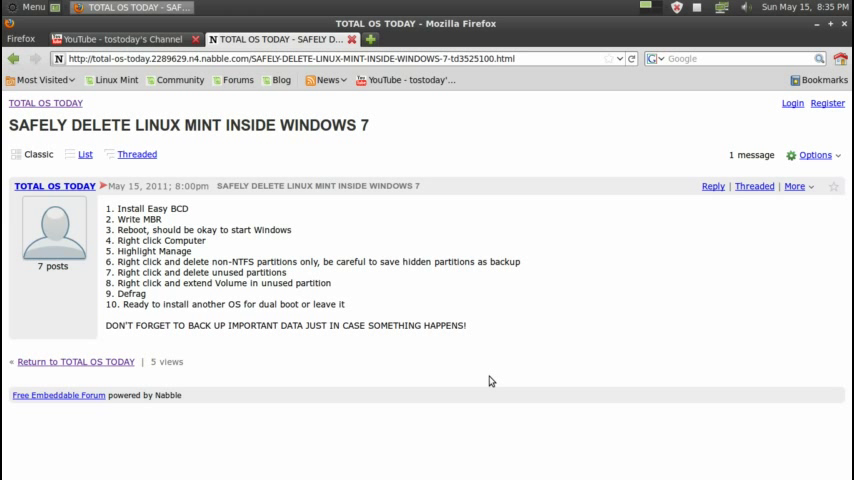
{"action": "mouse_move", "coordinate": [488, 330]}
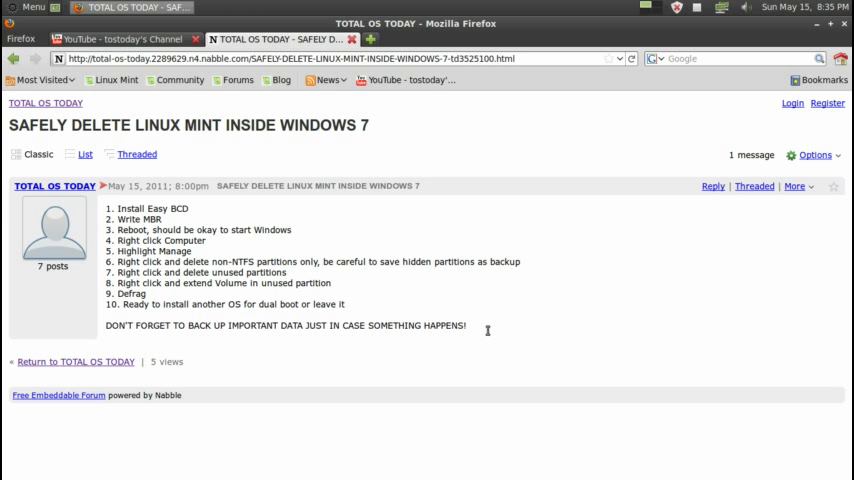
{"action": "mouse_move", "coordinate": [600, 160]}
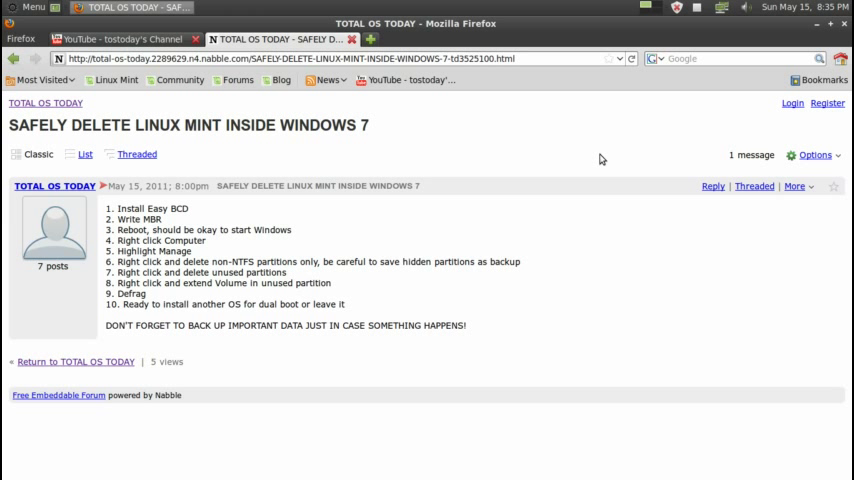
{"action": "mouse_move", "coordinate": [804, 40]}
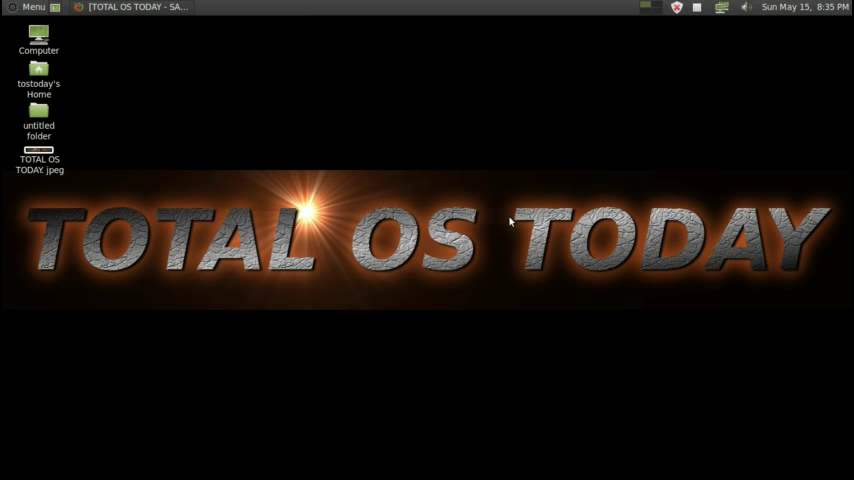
{"action": "mouse_move", "coordinate": [632, 120]}
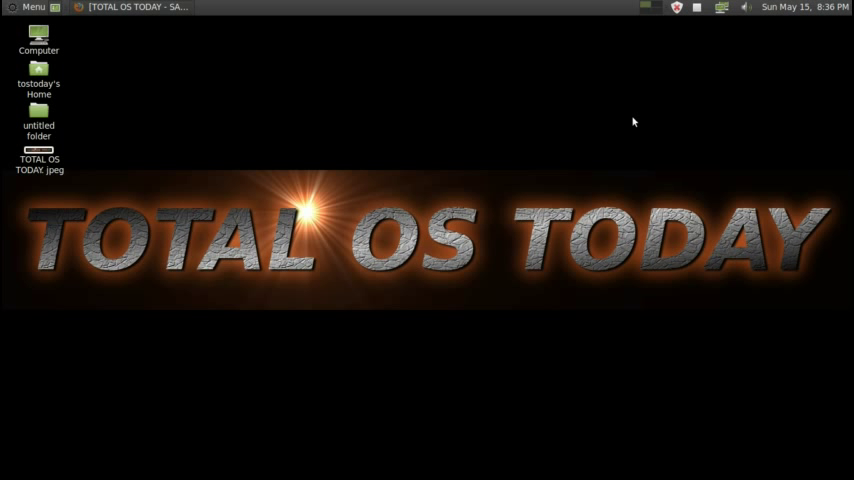